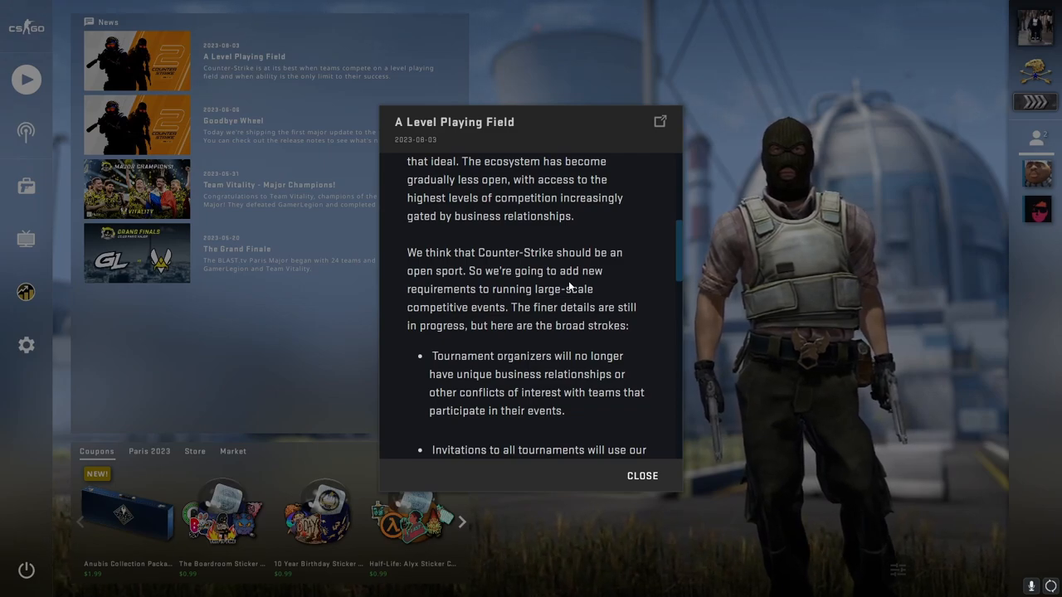
- Scroll through the rest of the 'A Level Playing Field' news post to finish reading it
{"action": "scroll", "scroll_direction": "down", "scroll_amount": 3}
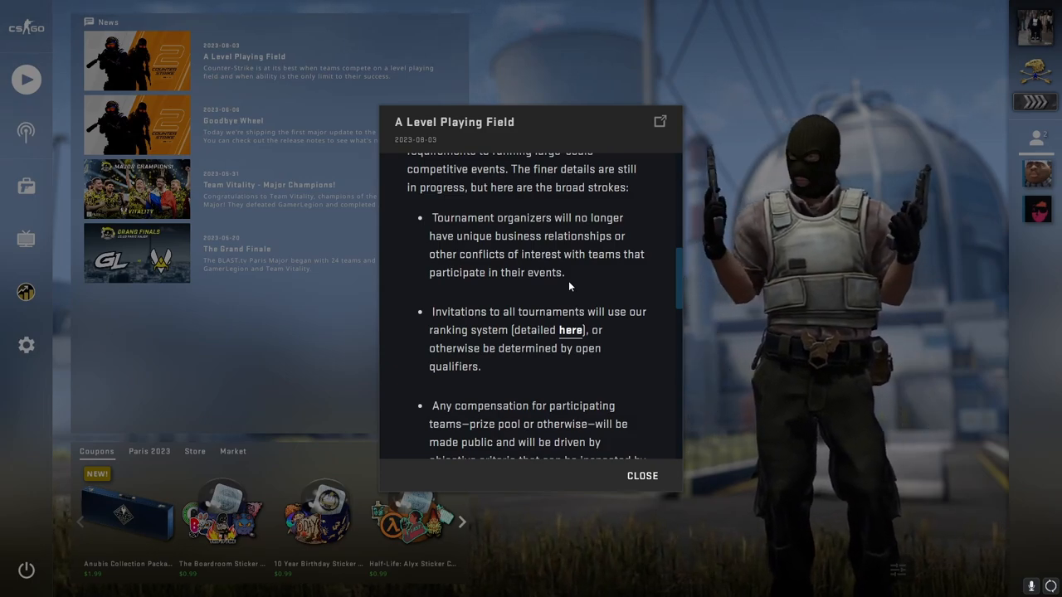
{"action": "scroll", "scroll_direction": "down", "scroll_amount": 3}
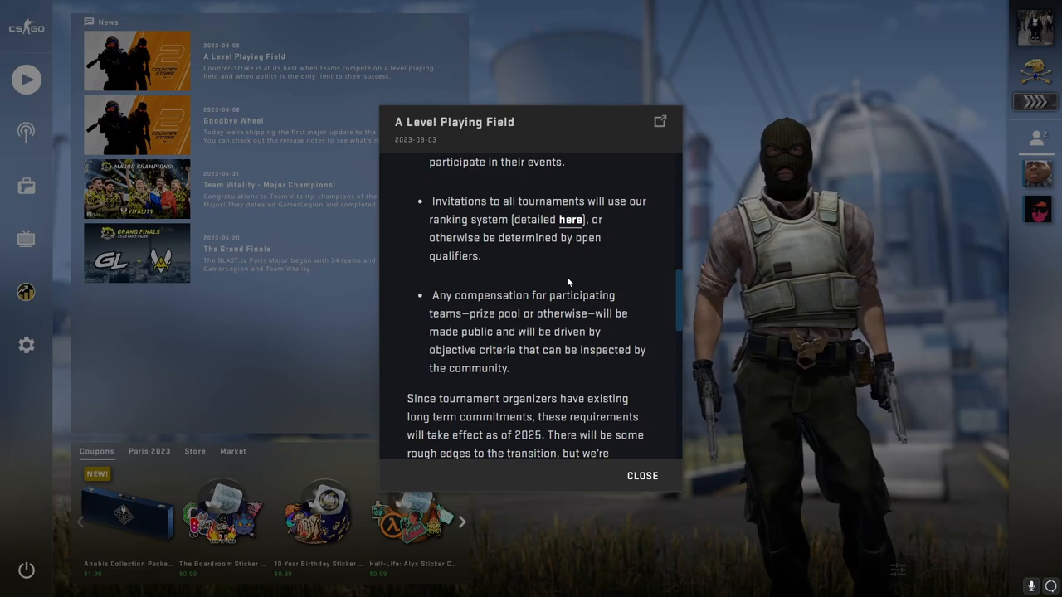
{"action": "scroll", "scroll_direction": "down", "scroll_amount": 3}
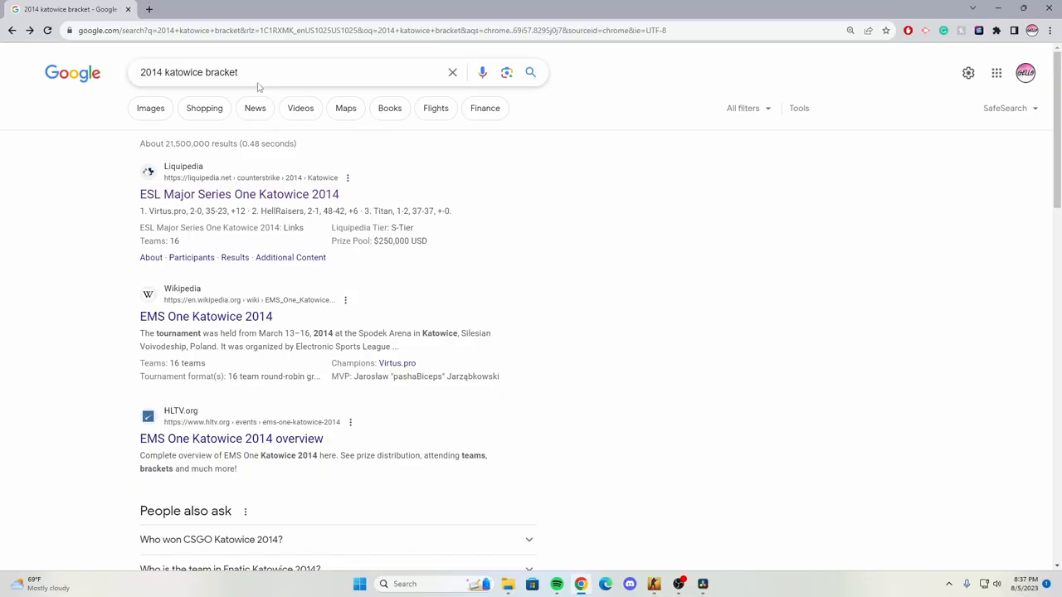
- Go to Liquipedia's ESL Major Series One Katowice 2014 page and expand the prize pool to places 9-16
{"action": "left_click", "coordinate": [239, 194]}
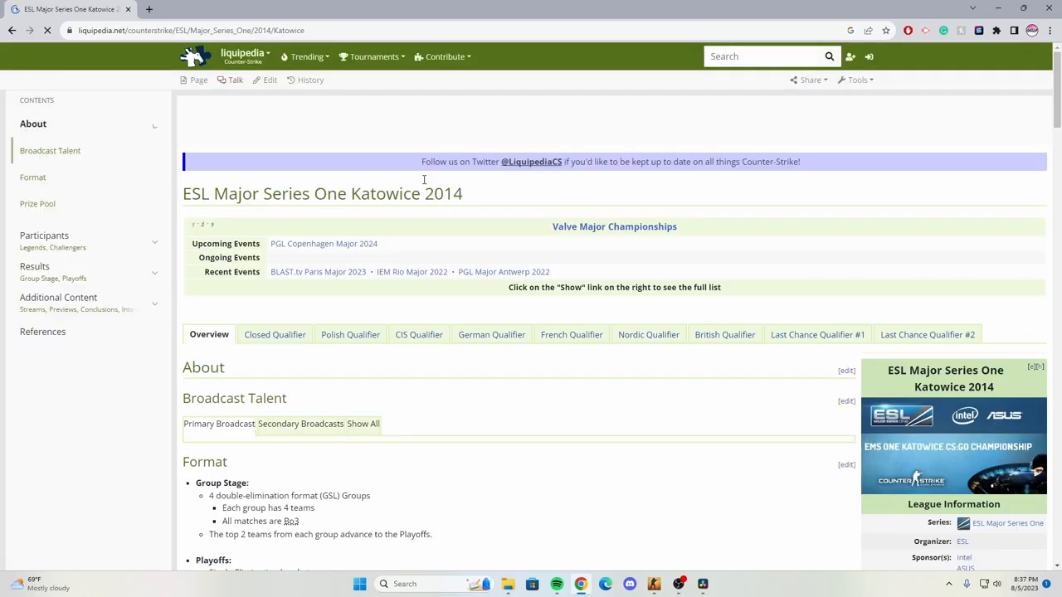
{"action": "scroll", "scroll_direction": "down", "scroll_amount": 3}
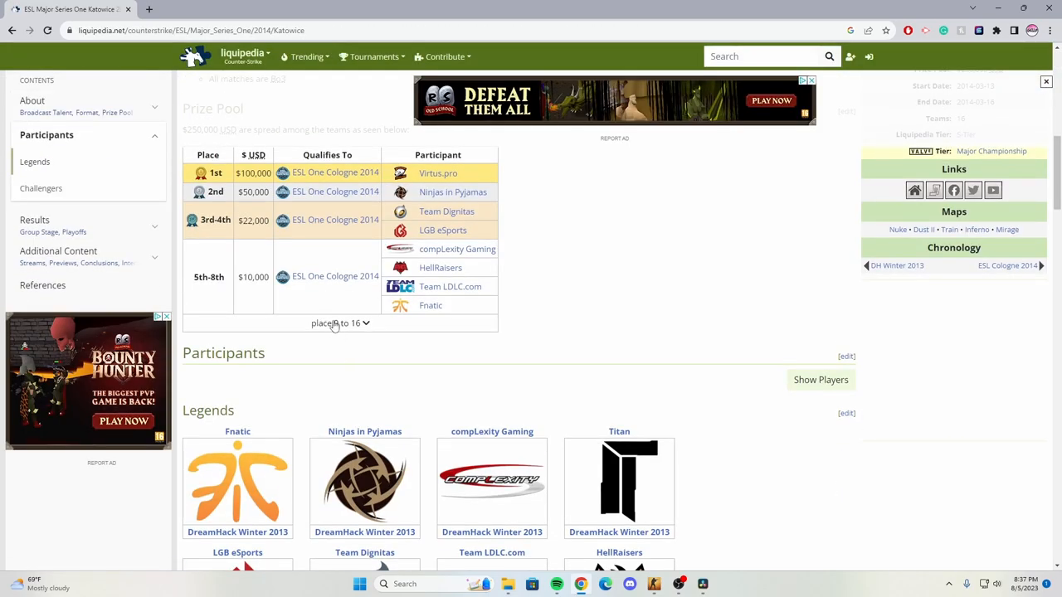
{"action": "left_click", "coordinate": [337, 322]}
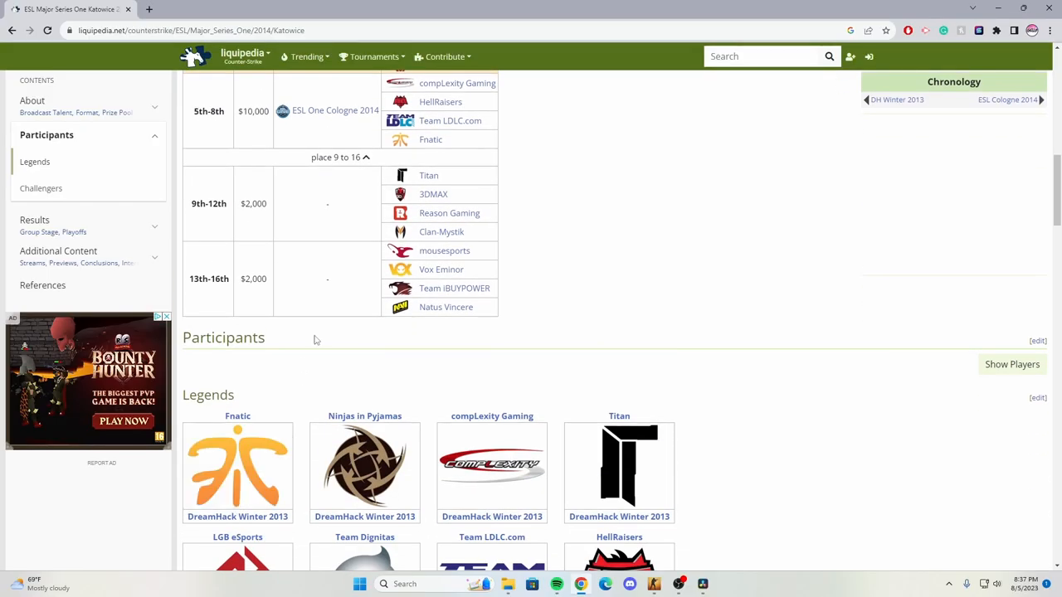
{"action": "scroll", "scroll_direction": "down", "scroll_amount": 3}
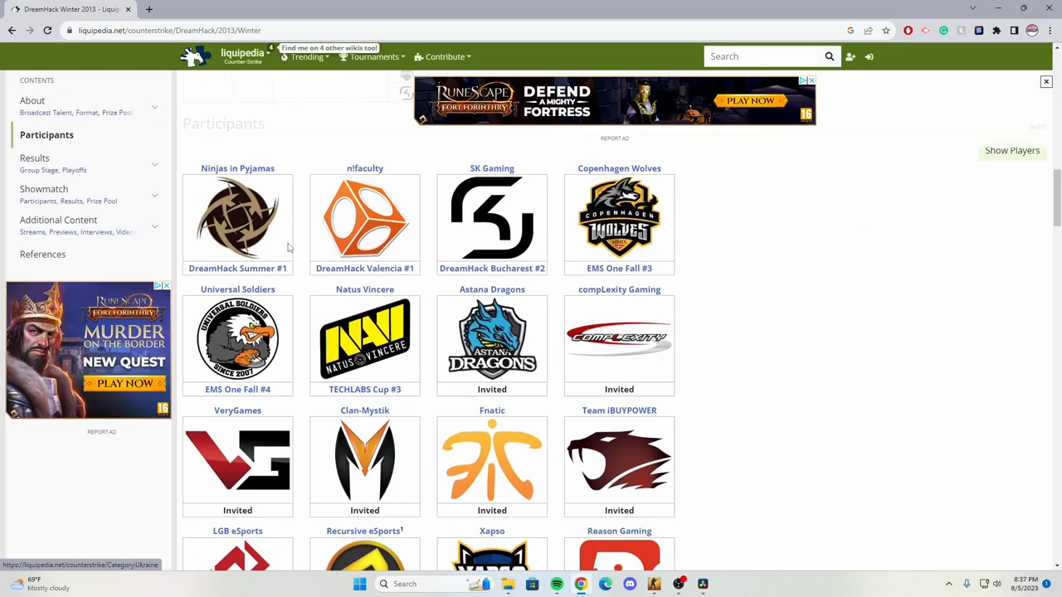
- From the participants list, go to the TECHLABS Cup #3 event Natus Vincere qualified from and view its prize pool
{"action": "scroll", "scroll_direction": "down", "scroll_amount": 3}
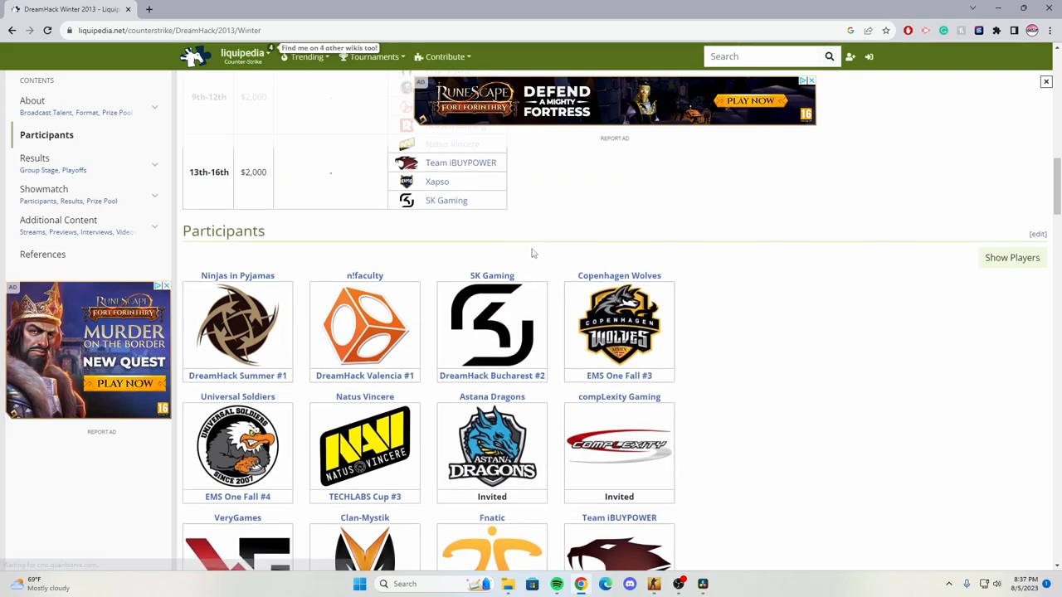
{"action": "scroll", "scroll_direction": "down", "scroll_amount": 3}
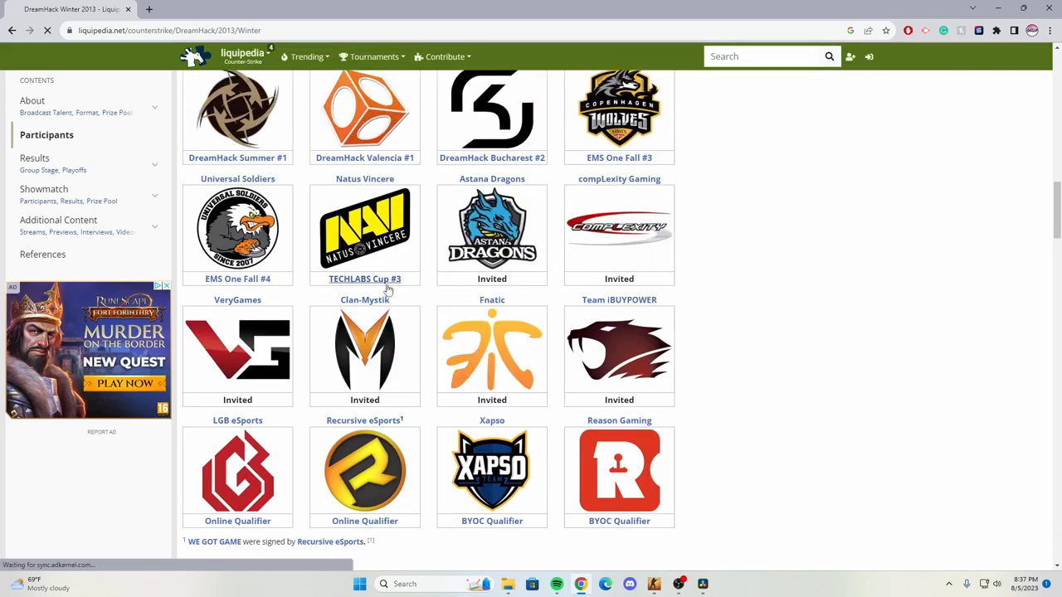
{"action": "left_click", "coordinate": [365, 279]}
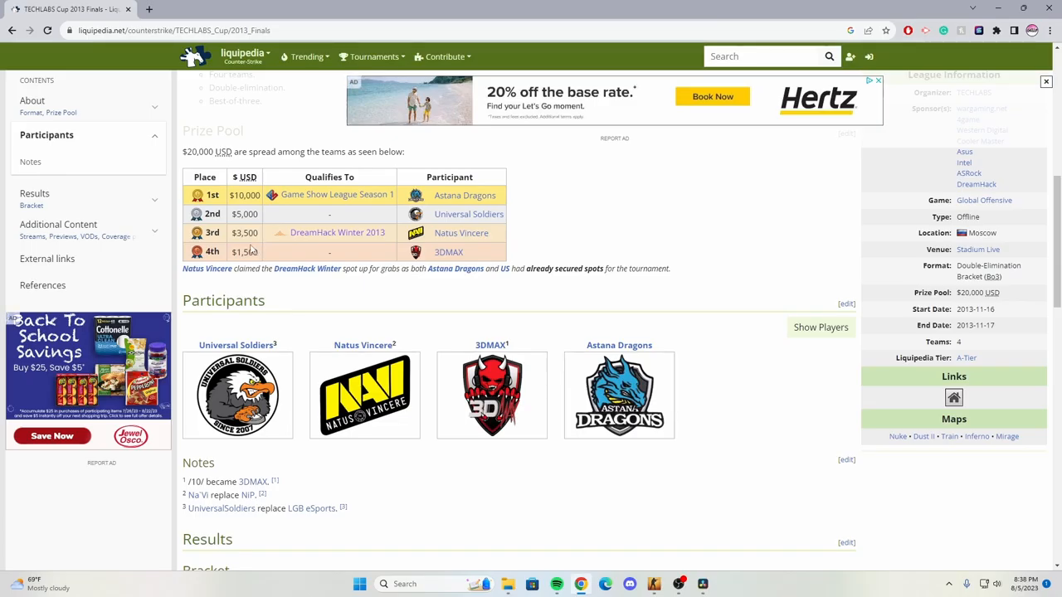
{"action": "scroll", "scroll_direction": "down", "scroll_amount": 3}
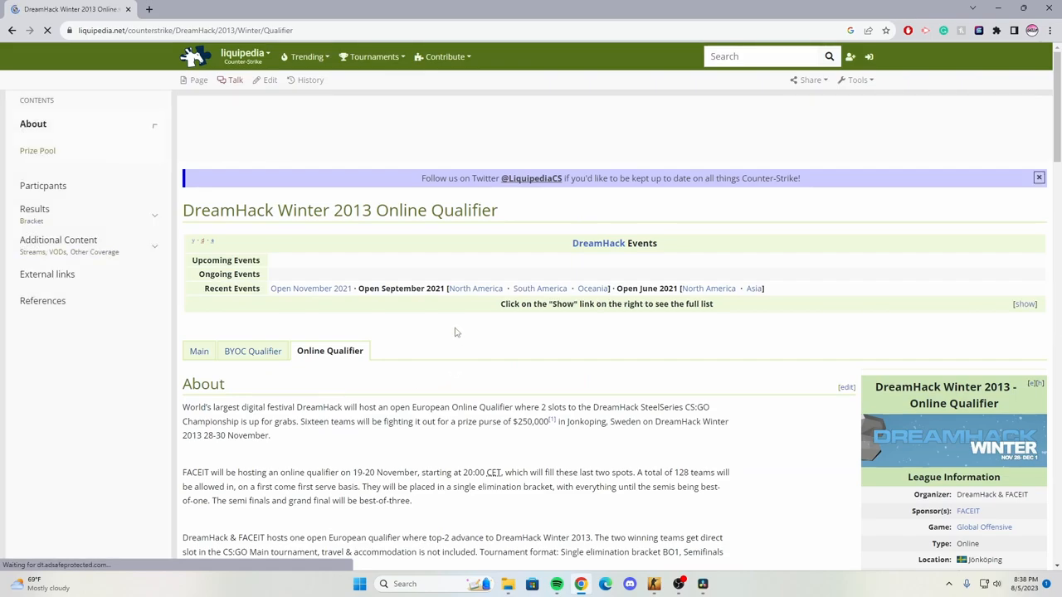
- Check the qualifier's prize pool, then return to the ESL Katowice 2014 page's prize pool table
{"action": "scroll", "scroll_direction": "down", "scroll_amount": 3}
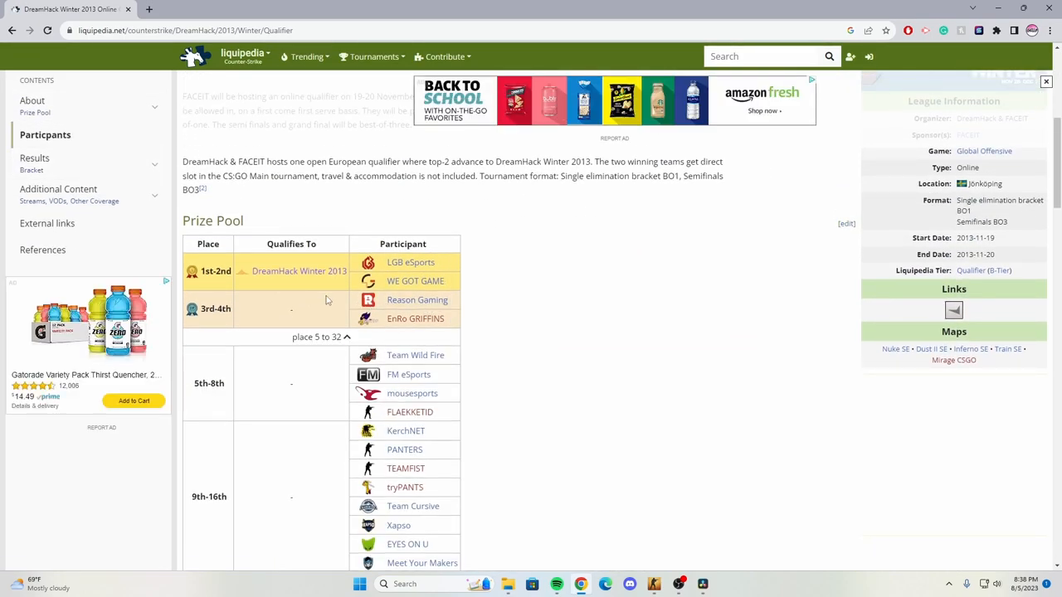
{"action": "left_click", "coordinate": [45, 134]}
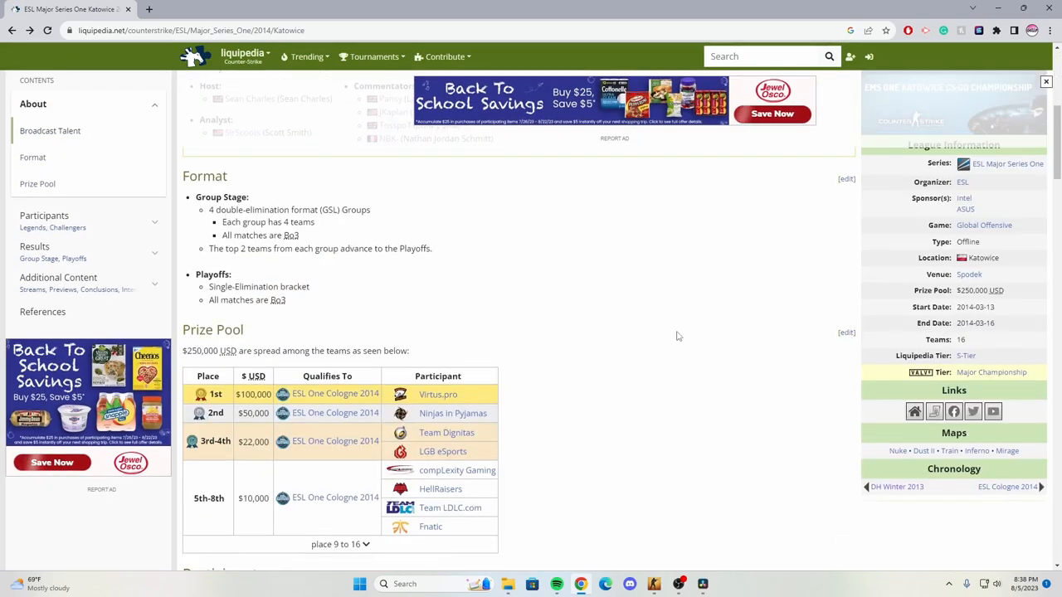
{"action": "scroll", "scroll_direction": "down", "scroll_amount": 3}
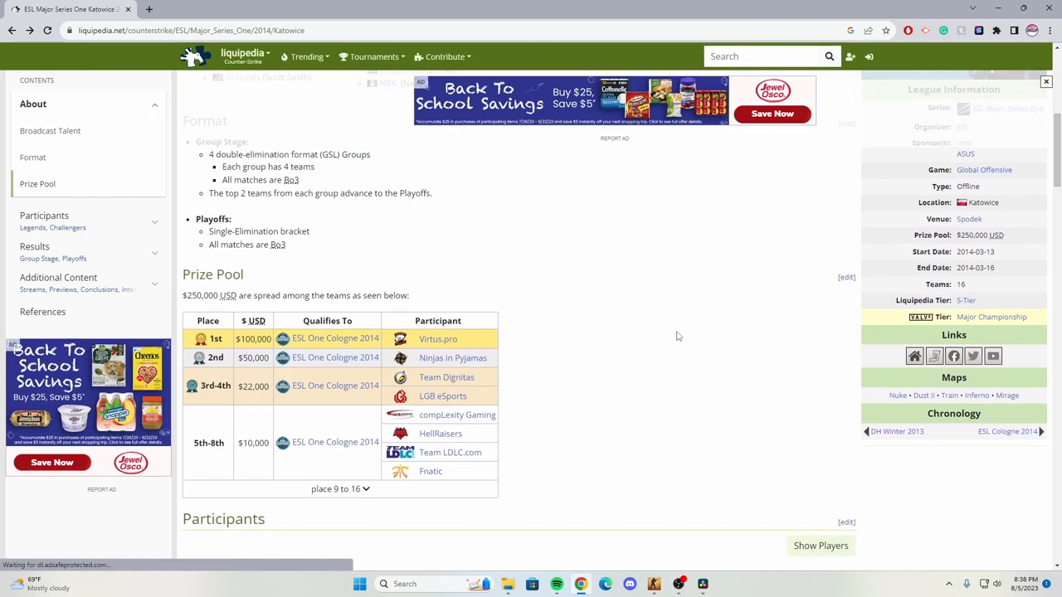